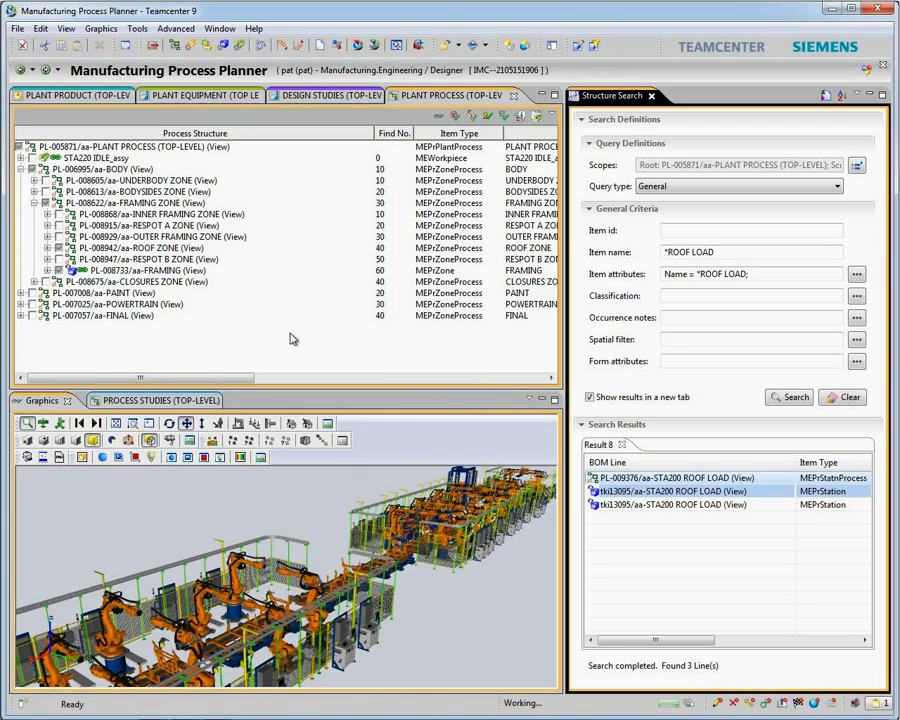
- Blank all plant process geometry so the Graphics view is empty
{"action": "right_click", "coordinate": [140, 280]}
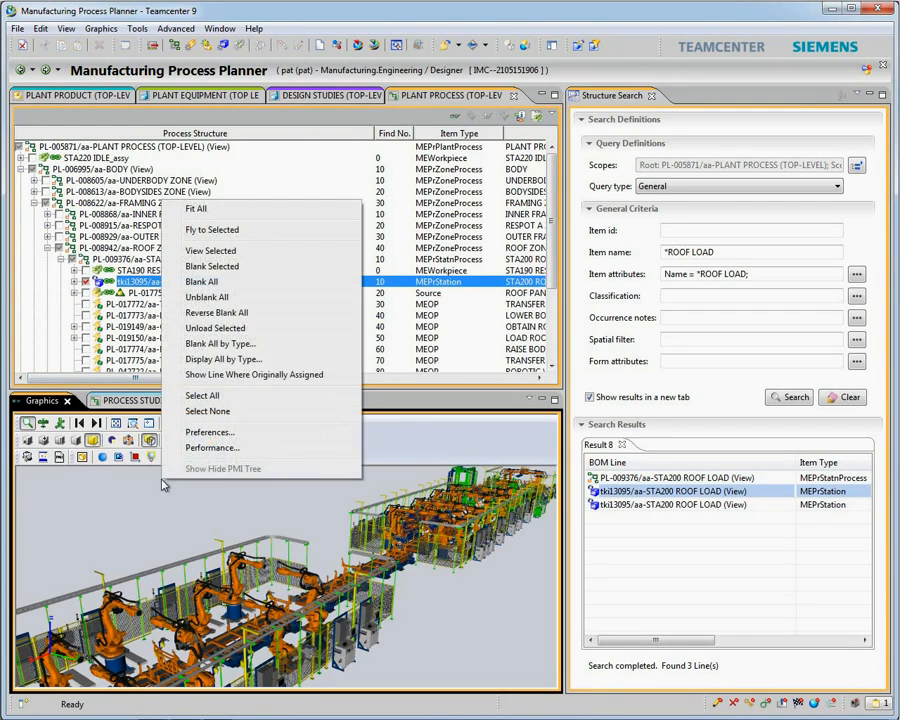
{"action": "left_click", "coordinate": [212, 230]}
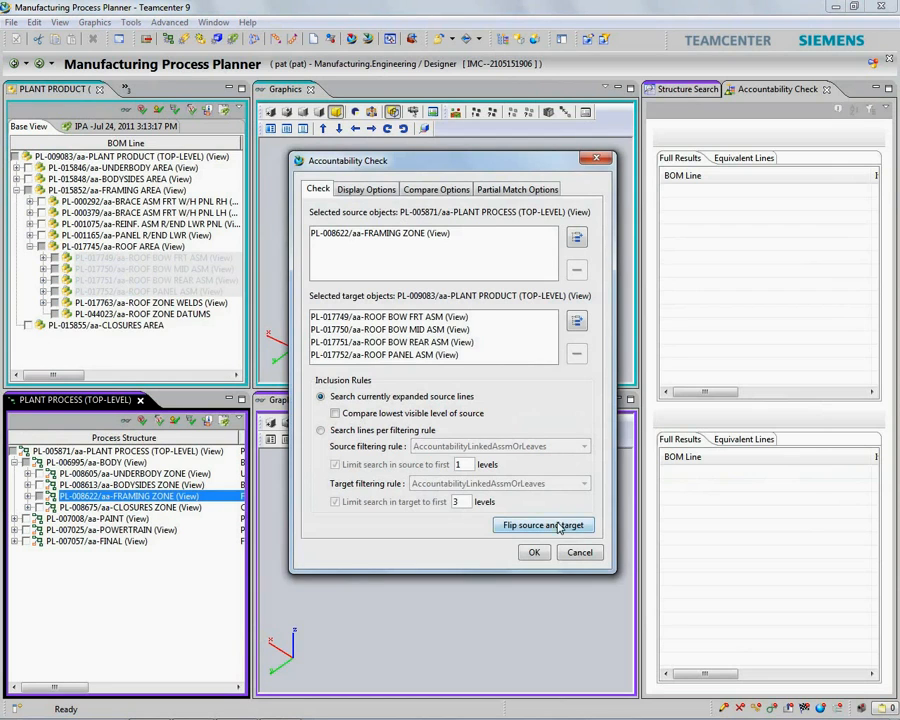
- Swap source and target in the Accountability Check and run it on the roof assemblies
{"action": "left_click", "coordinate": [544, 524]}
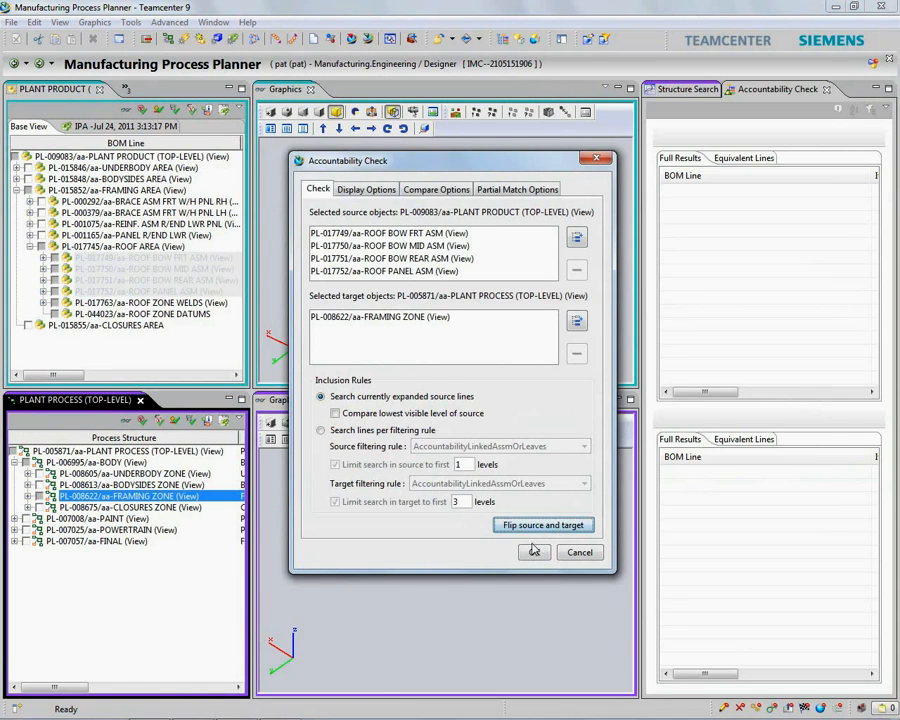
{"action": "left_click", "coordinate": [532, 552]}
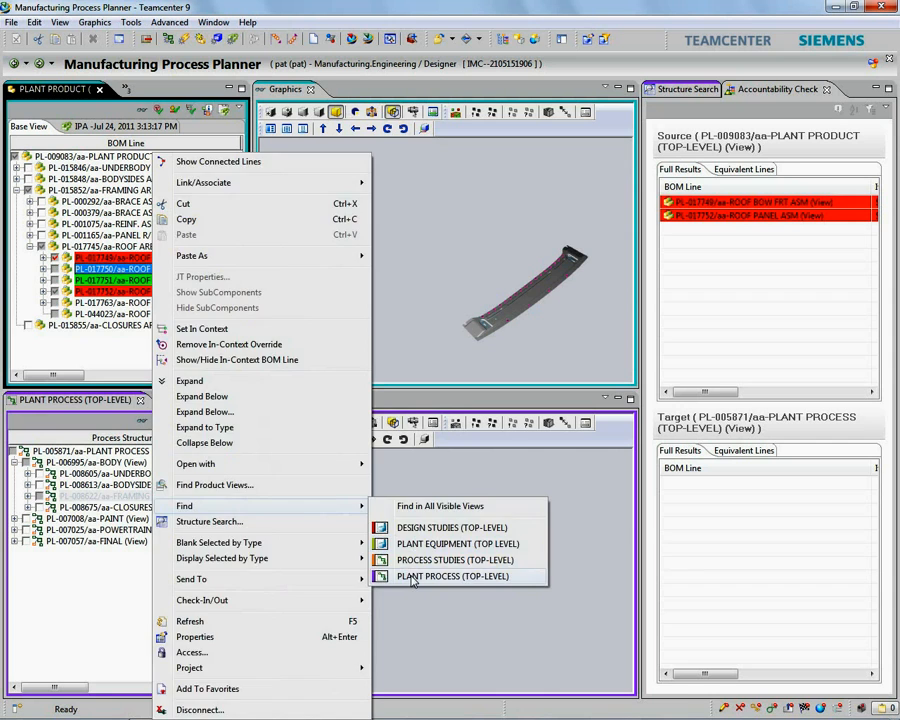
- Find the front roof bow assembly in the top-level plant process and show it alone in Graphics
{"action": "left_click", "coordinate": [452, 576]}
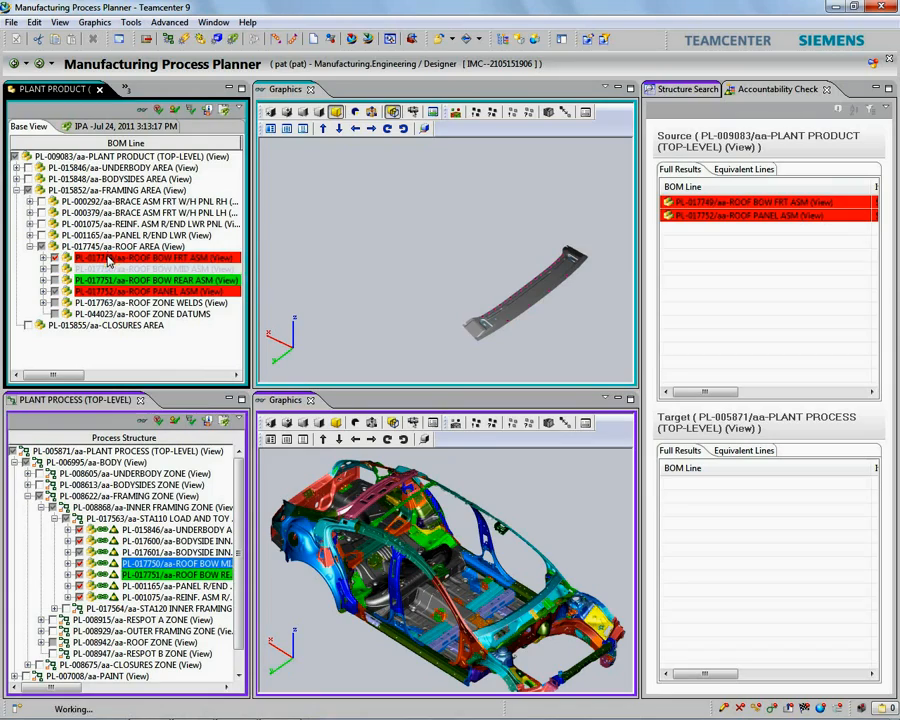
{"action": "left_click", "coordinate": [156, 258]}
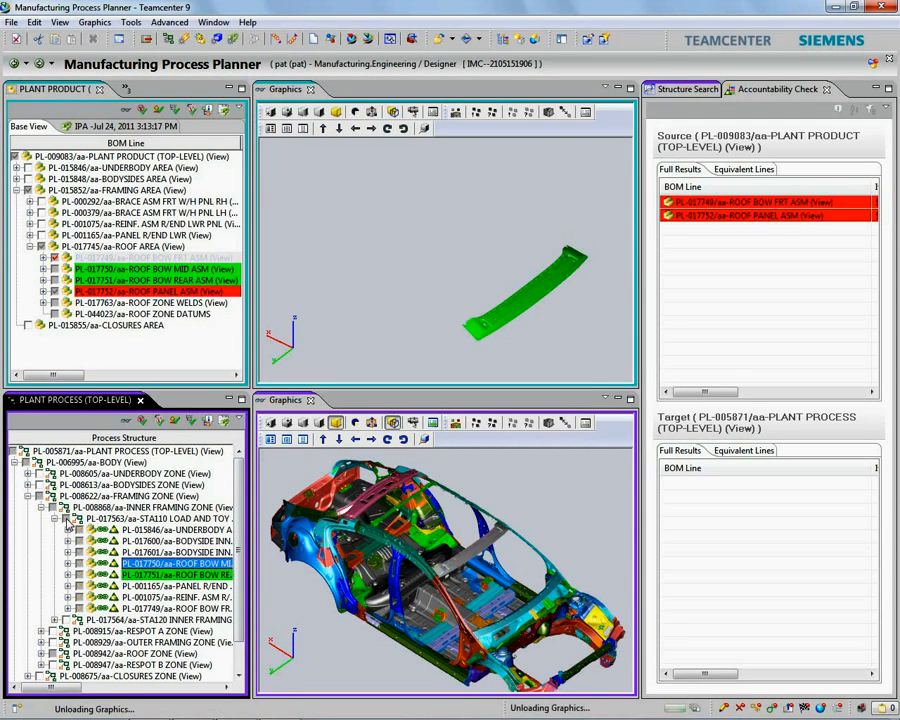
{"action": "left_click", "coordinate": [150, 256]}
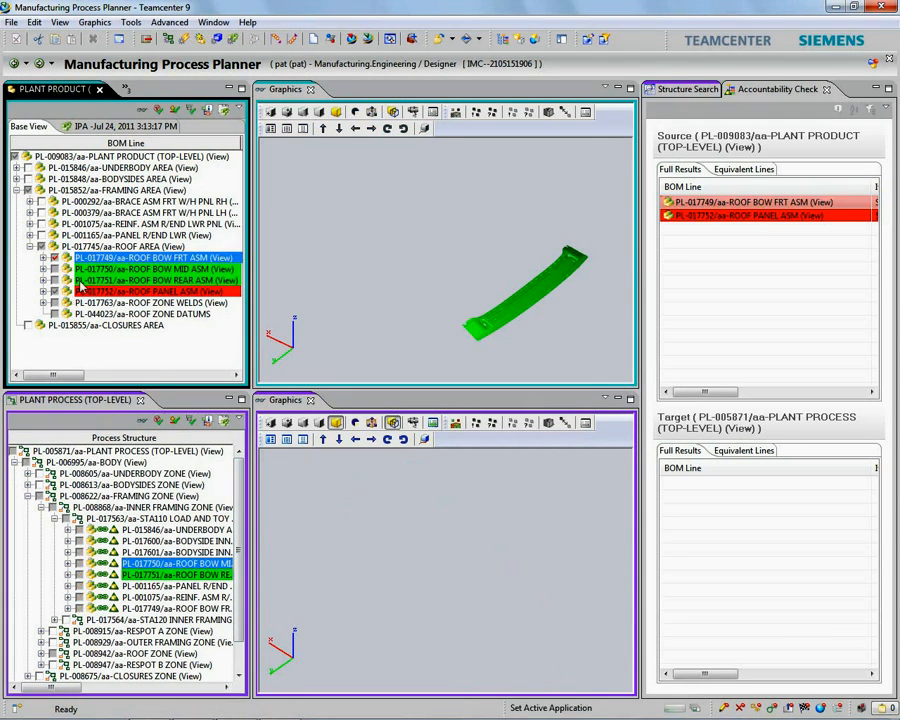
{"action": "right_click", "coordinate": [756, 210]}
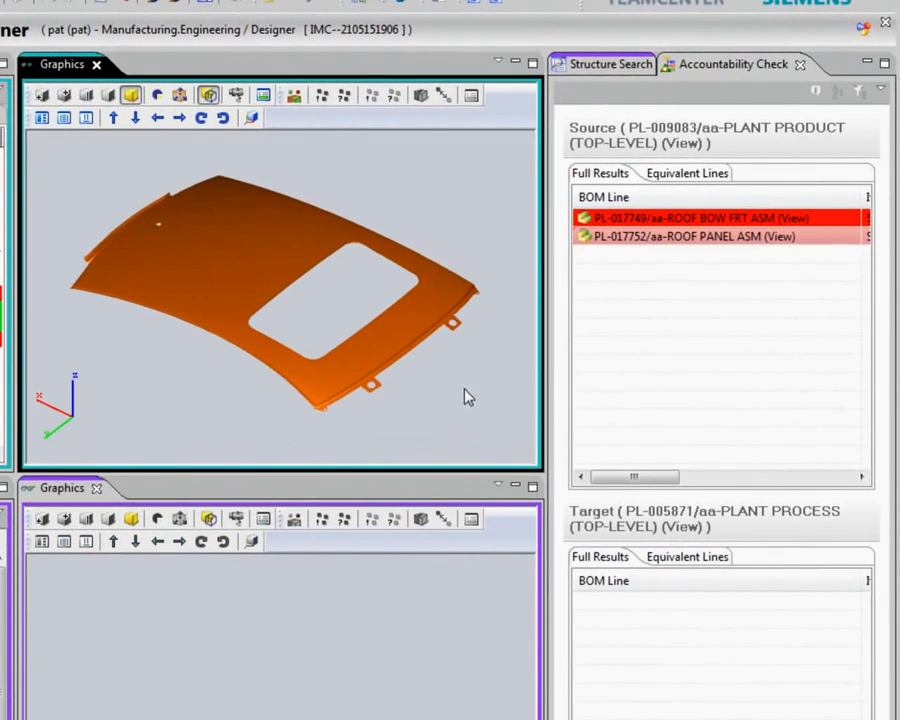
- Search the structure for items named *ROOF LOAD* to list the roof load station
{"action": "left_click", "coordinate": [610, 64]}
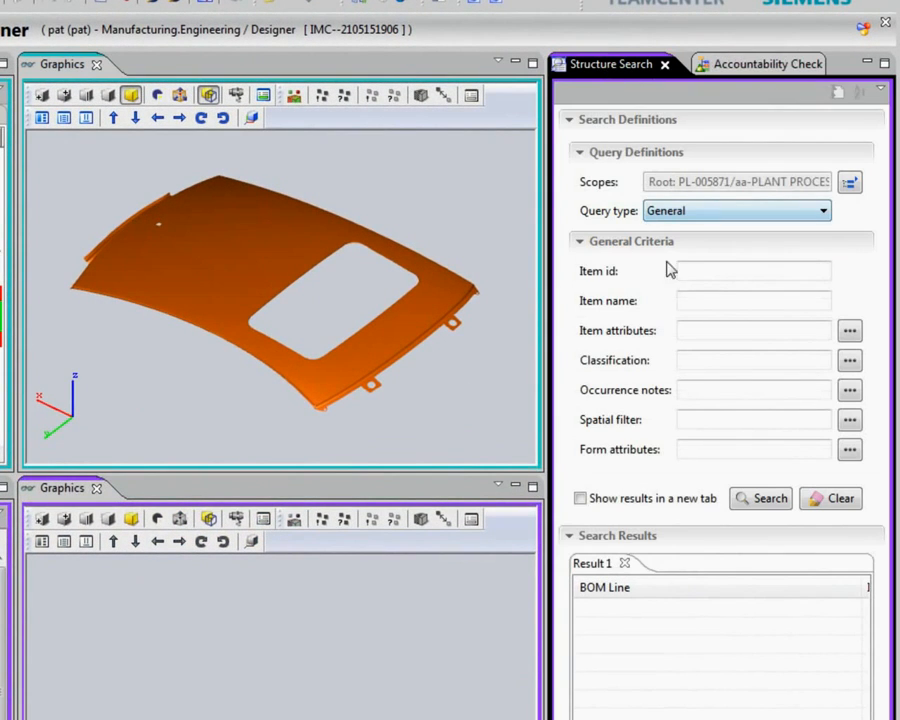
{"action": "type", "text": "*"}
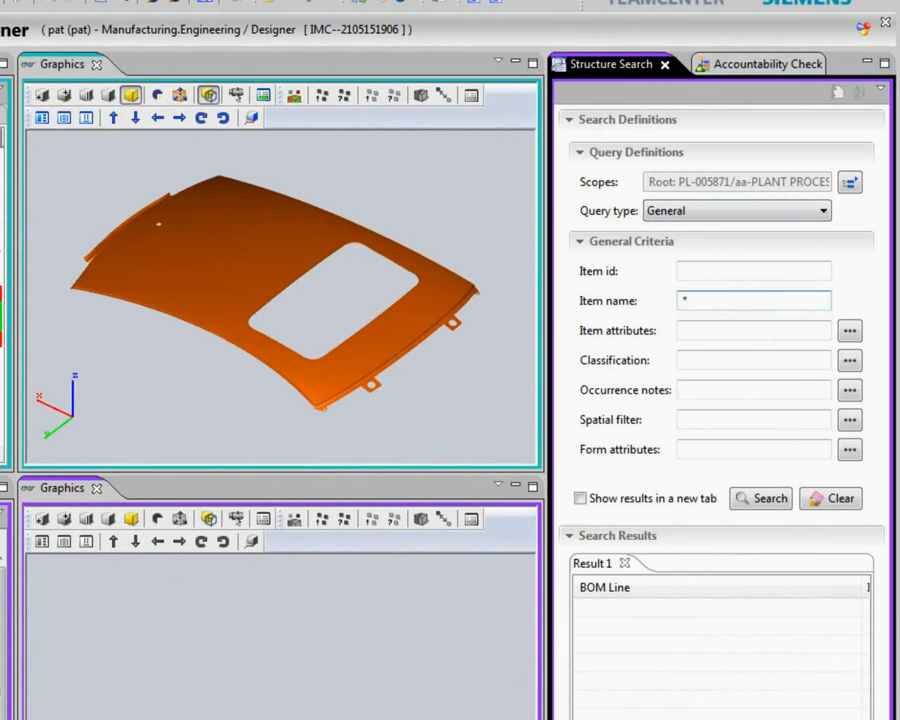
{"action": "type", "text": "ROOF LOAD*"}
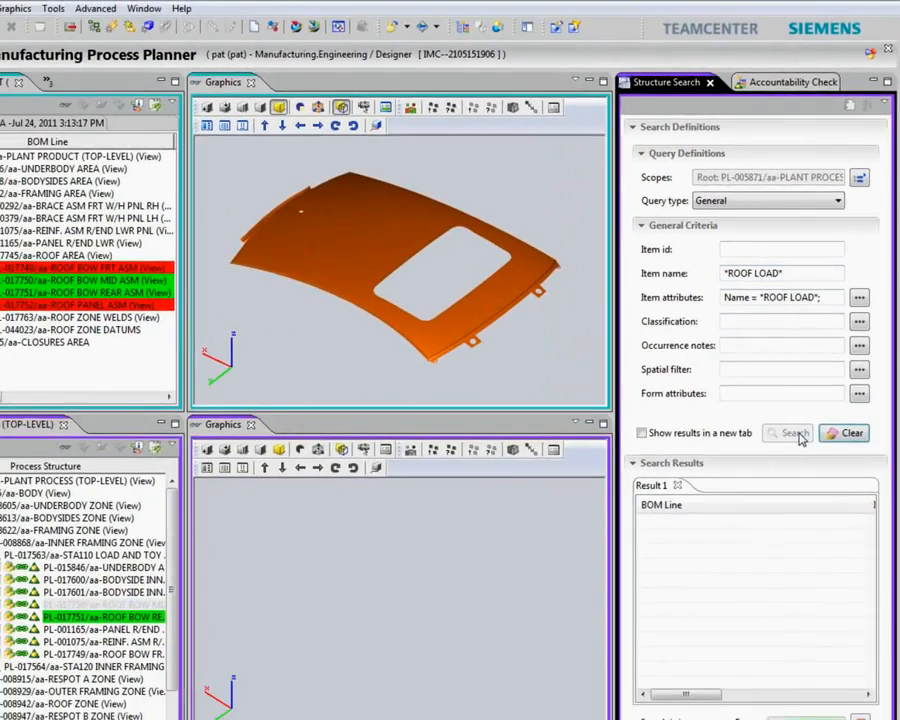
{"action": "left_click", "coordinate": [788, 432]}
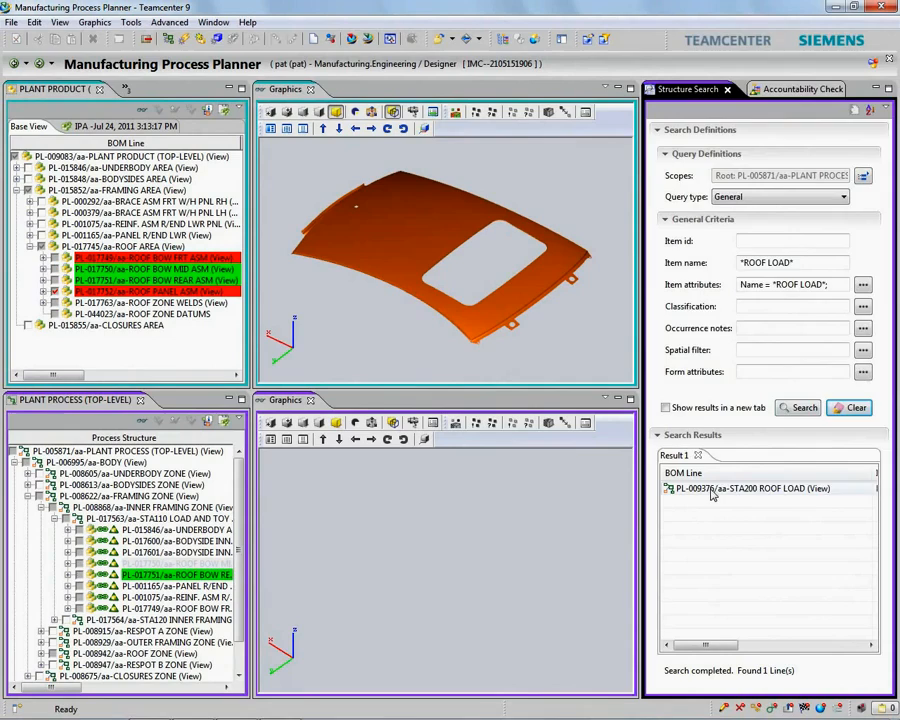
- Locate the found roof load station in the plant process structure
{"action": "right_click", "coordinate": [764, 488]}
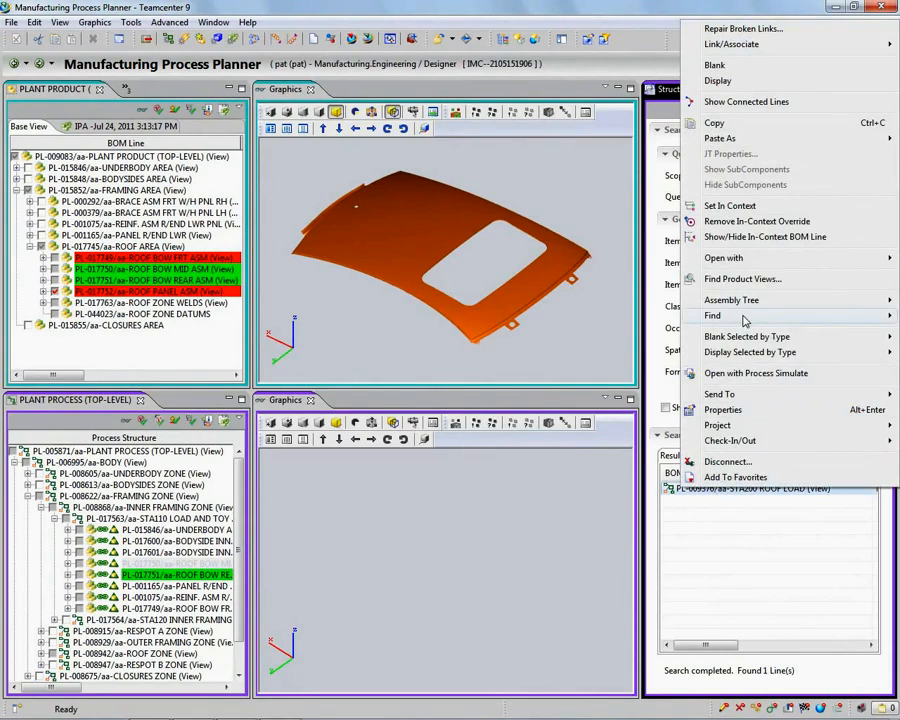
{"action": "left_click", "coordinate": [712, 316]}
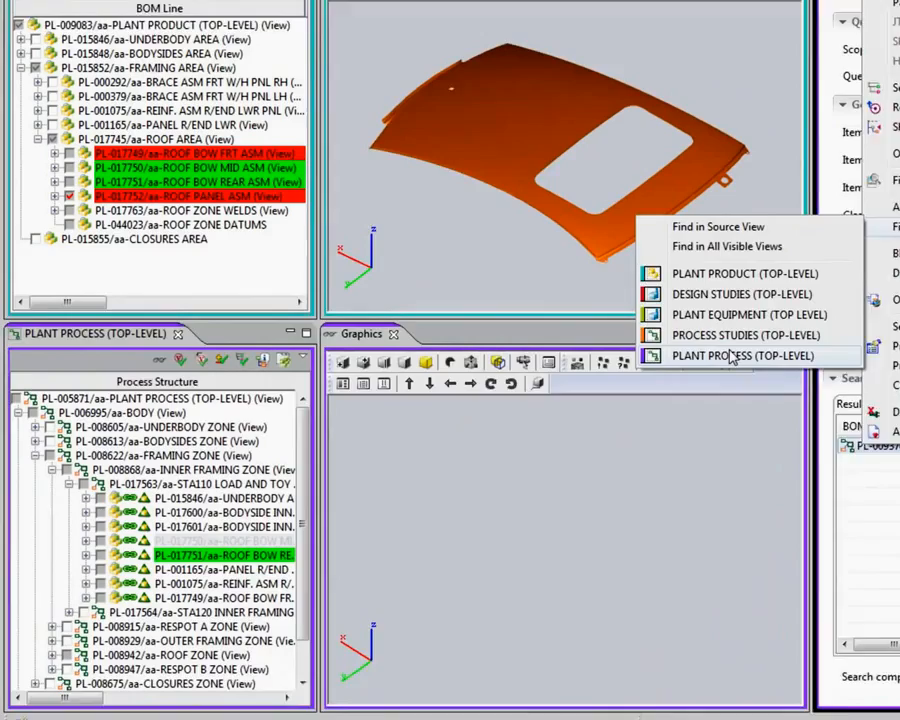
{"action": "left_click", "coordinate": [744, 356]}
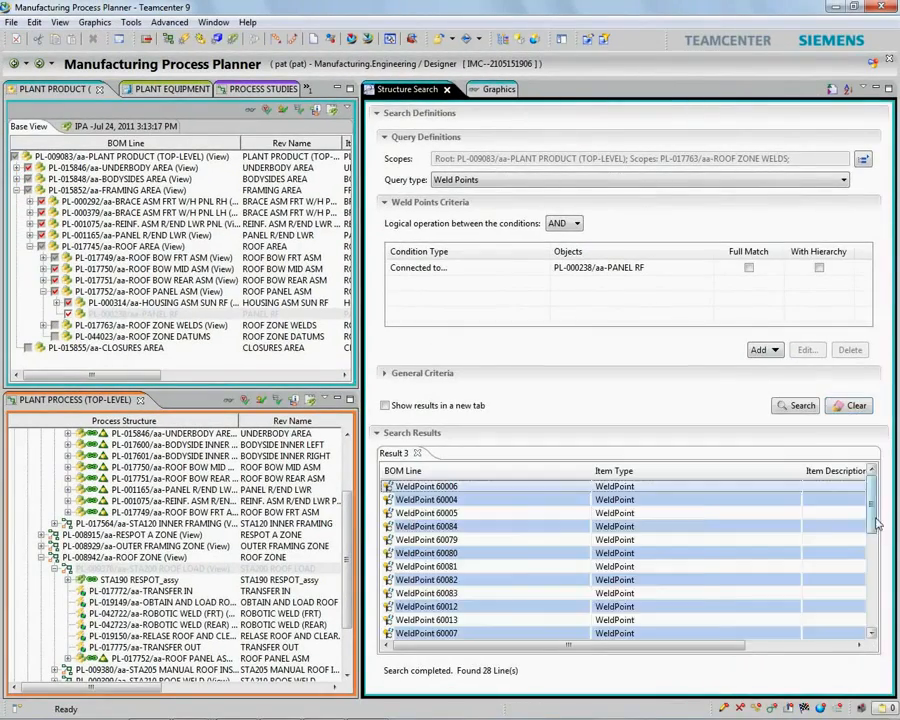
- Select the 28 roof zone weld points connected to PANEL RF returned by the search
{"action": "left_click", "coordinate": [476, 88]}
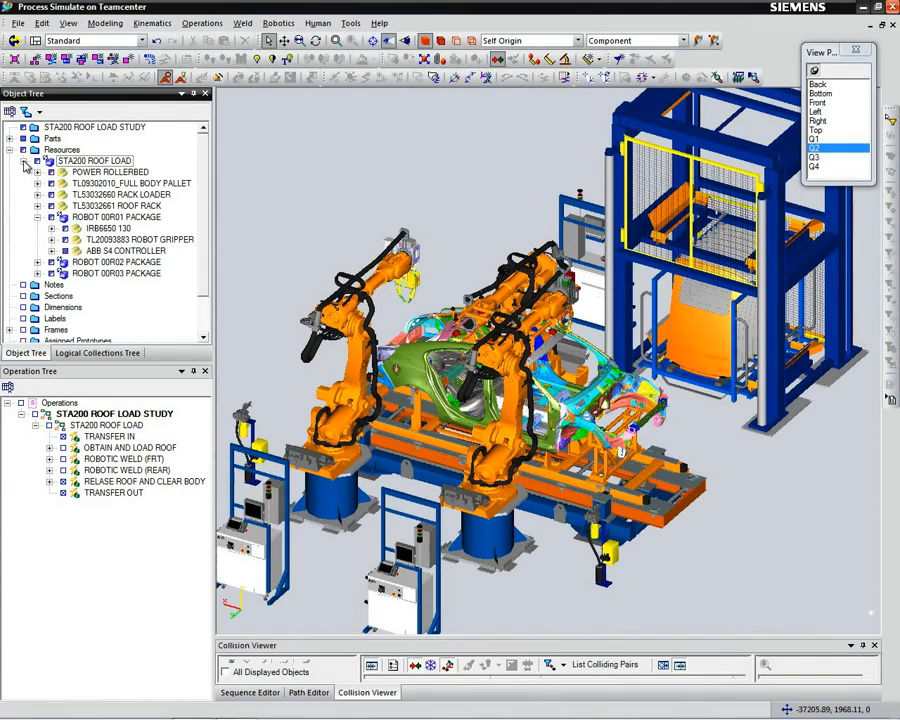
- Set a preset view and expand GET AND LOAD ROOF to show its pick and place locations
{"action": "left_click", "coordinate": [52, 262]}
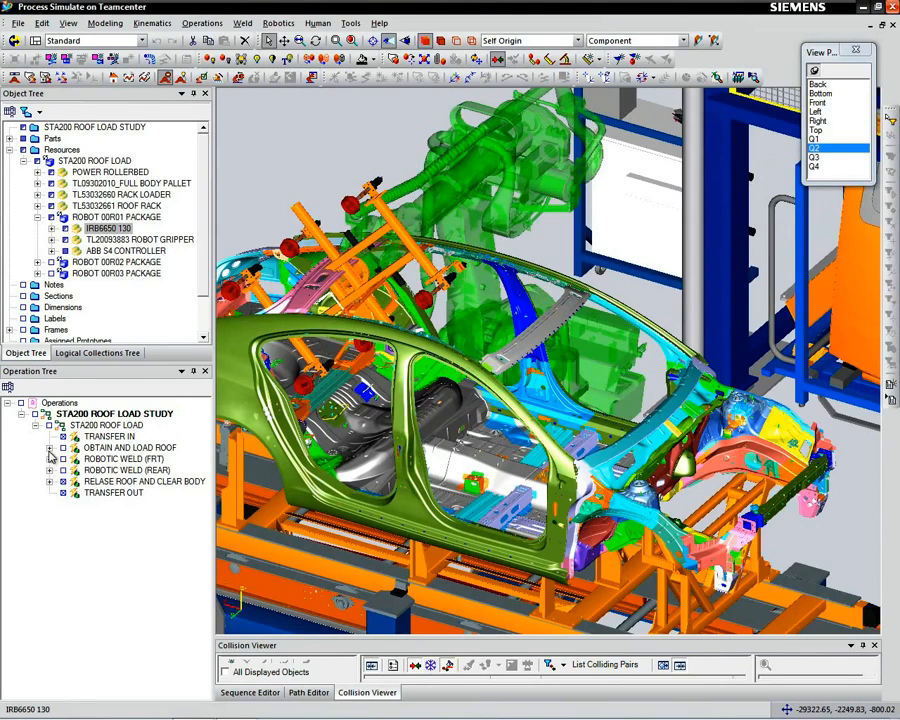
{"action": "left_click", "coordinate": [50, 448]}
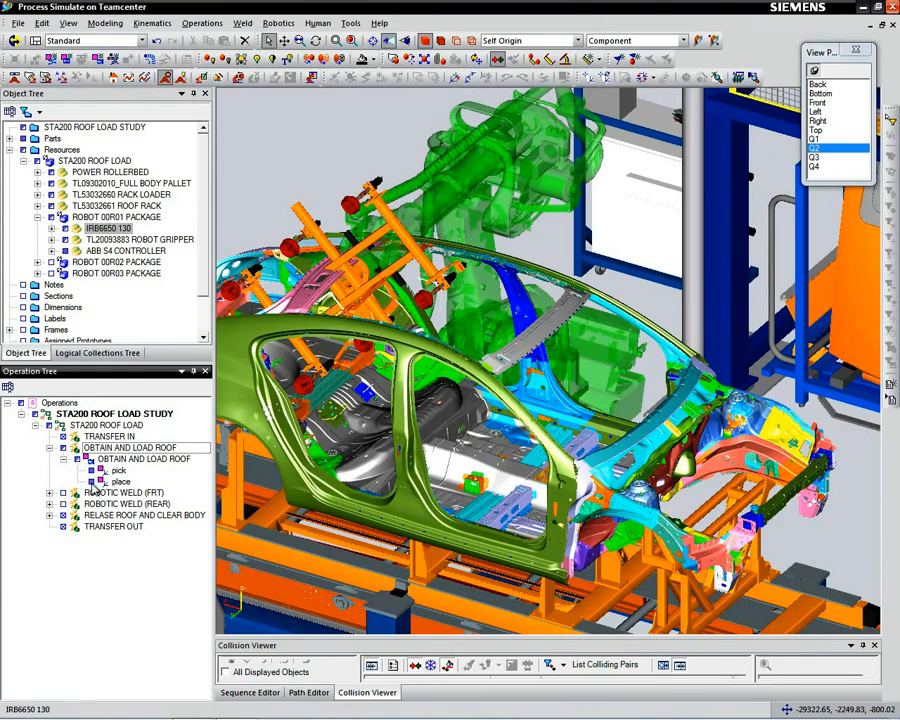
{"action": "mouse_move", "coordinate": [216, 94]}
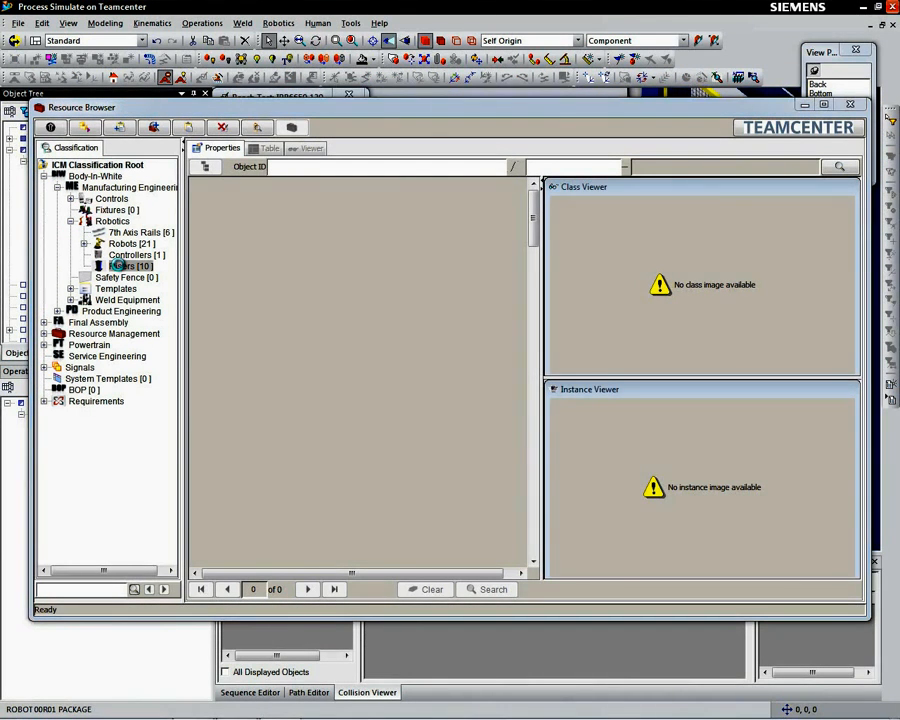
- Browse Body-in-White > Robotics > Risers and load the chosen robot riser into the study
{"action": "left_click", "coordinate": [128, 264]}
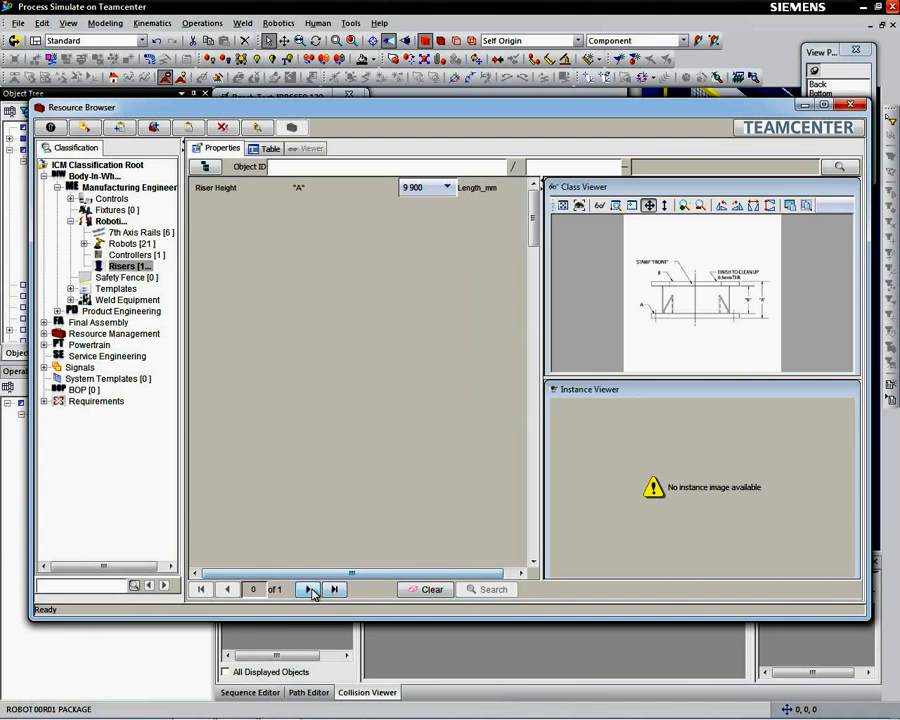
{"action": "left_click", "coordinate": [308, 588]}
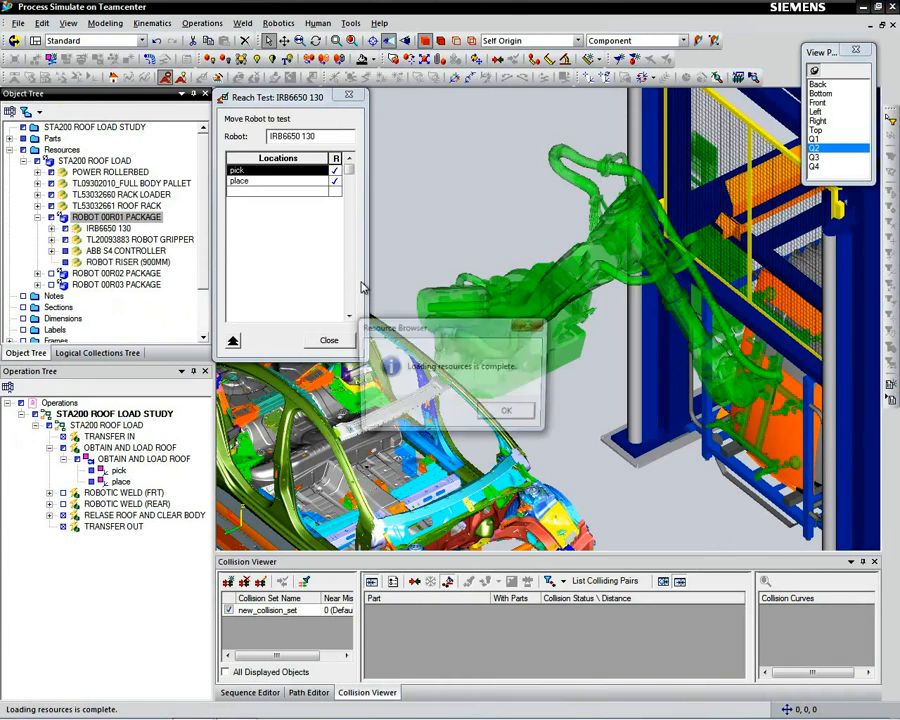
- Relocate the ROBOT RISER (900MM) under the IRB6650 130 robot frame
{"action": "left_click", "coordinate": [506, 410]}
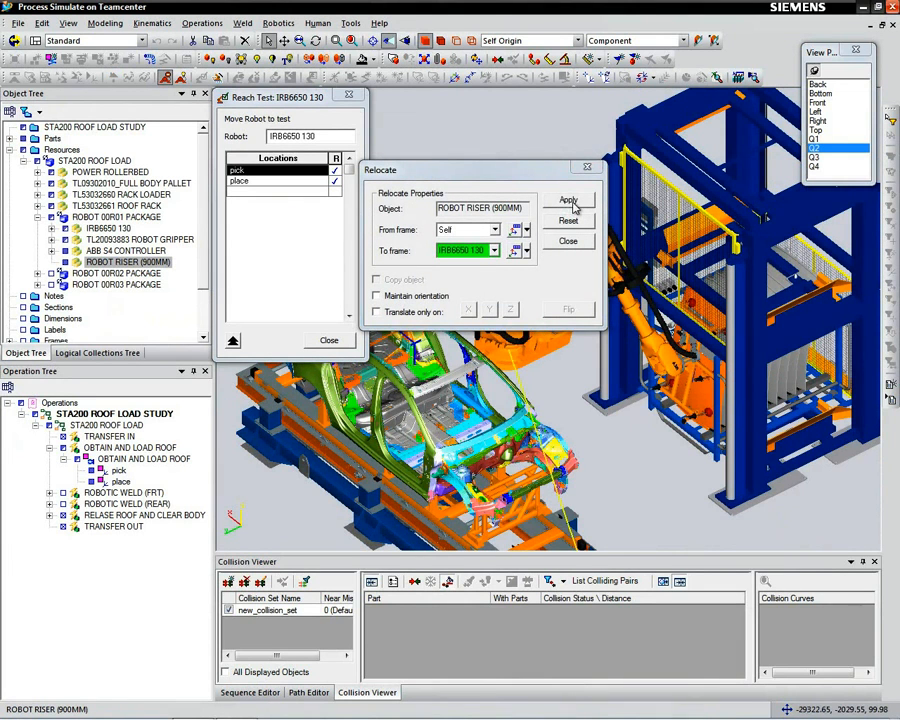
{"action": "left_click", "coordinate": [568, 200]}
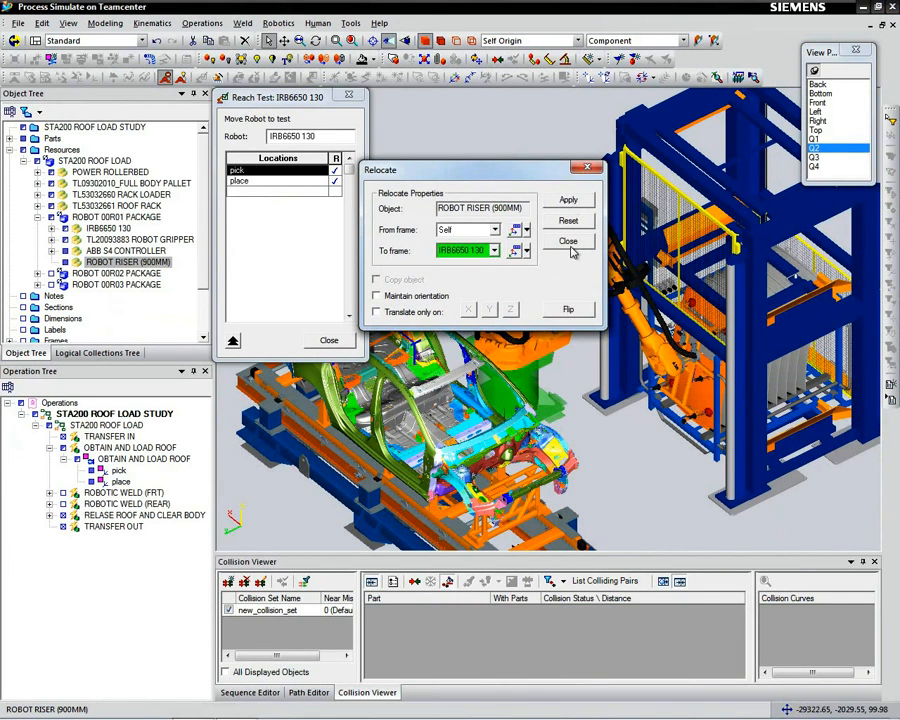
{"action": "left_click", "coordinate": [568, 240]}
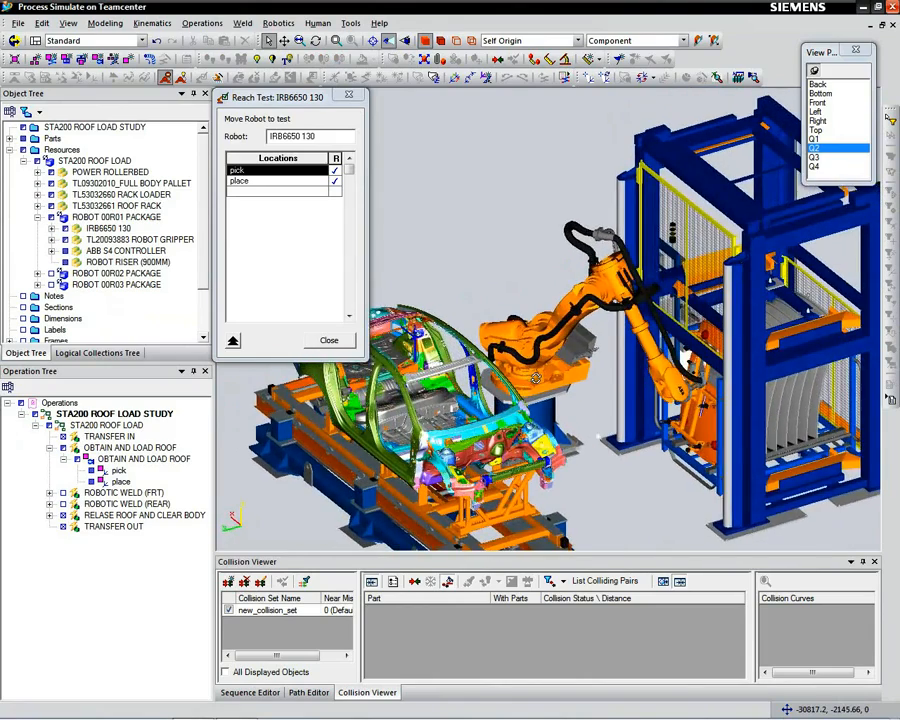
- Reach-test the robot on the riser against the pick and place locations
{"action": "left_click", "coordinate": [276, 180]}
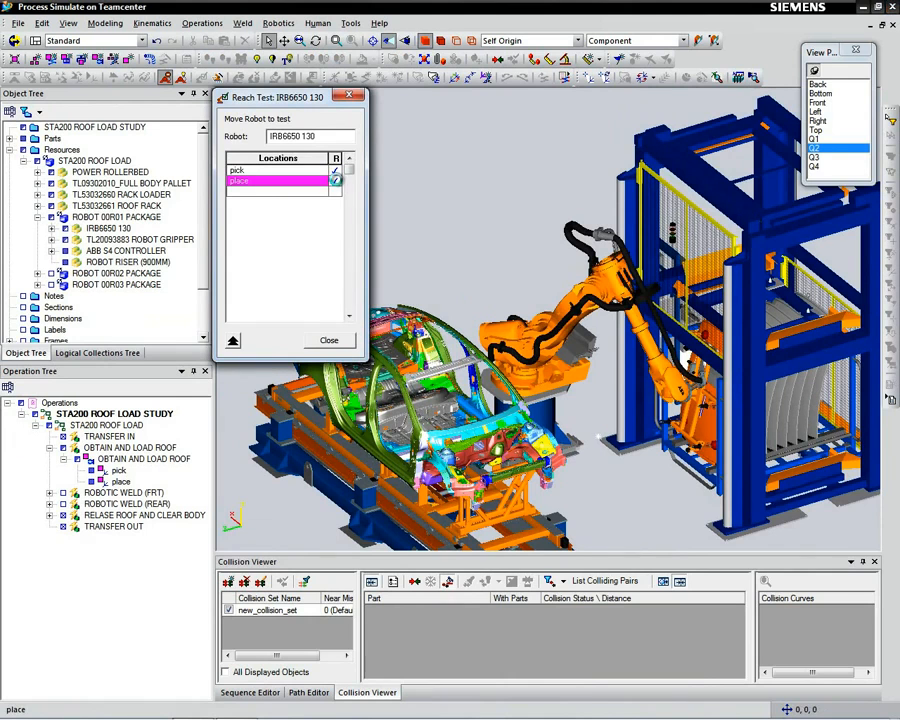
{"action": "left_click", "coordinate": [336, 180]}
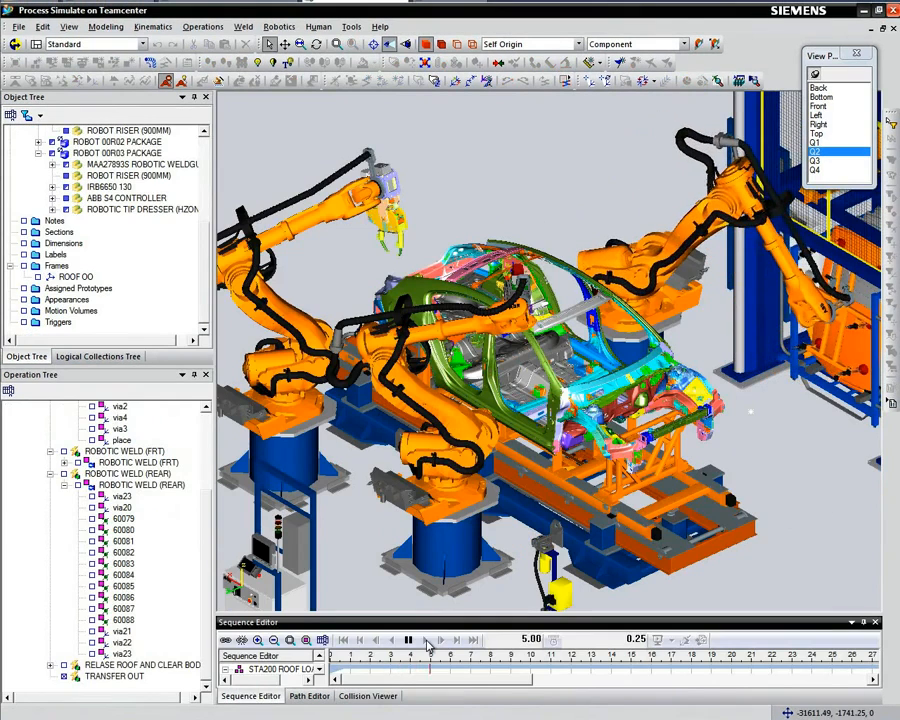
- Play the roof load study's robotic weld sequence in the Sequence Editor
{"action": "left_click", "coordinate": [408, 640]}
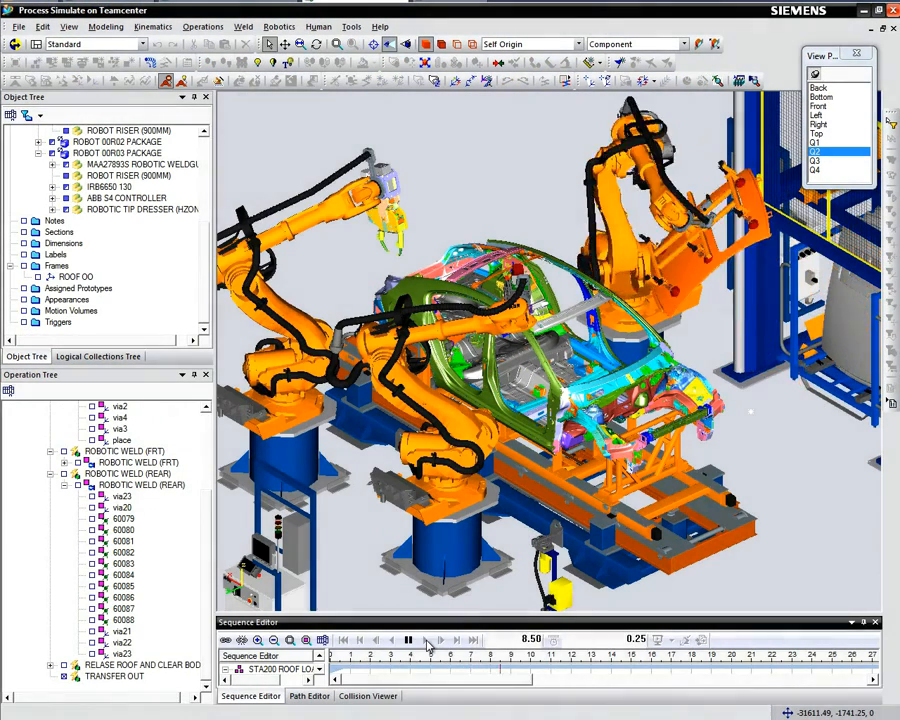
{"action": "left_click", "coordinate": [408, 640]}
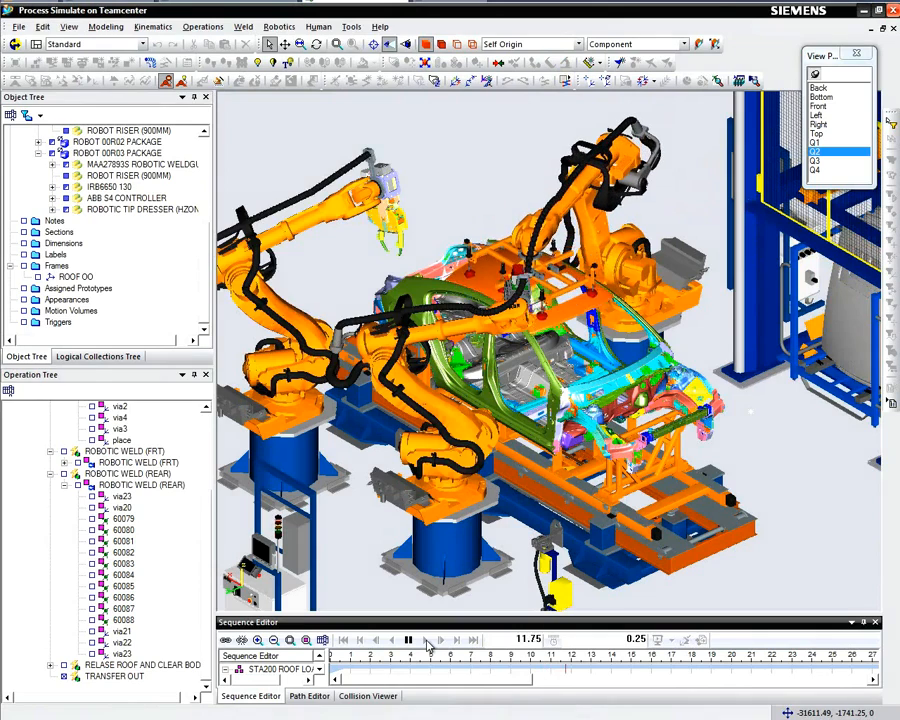
{"action": "left_click", "coordinate": [408, 640]}
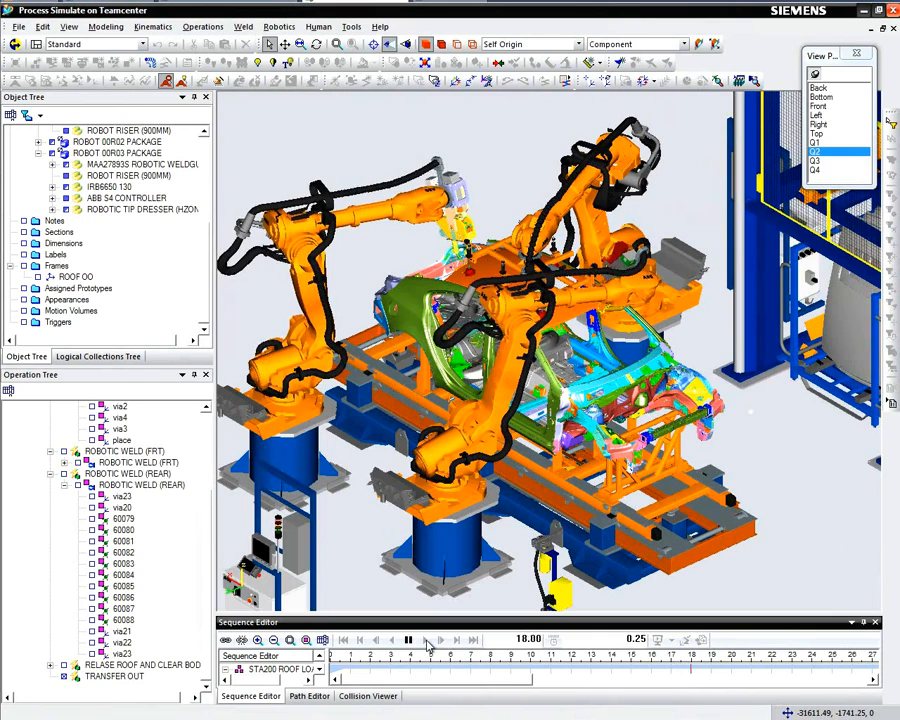
{"action": "left_click", "coordinate": [408, 640]}
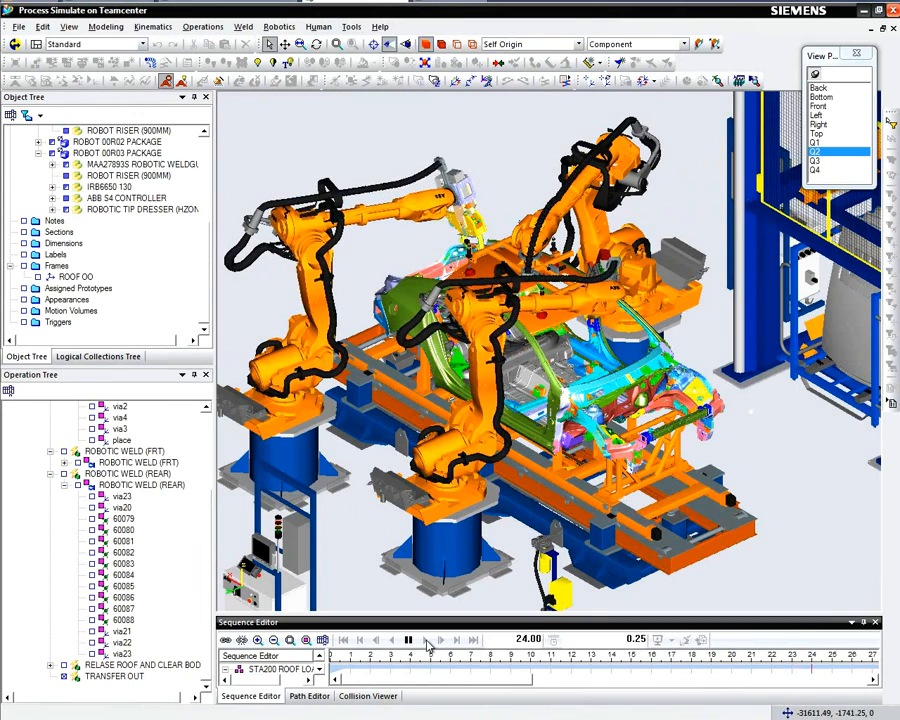
{"action": "left_click", "coordinate": [408, 640]}
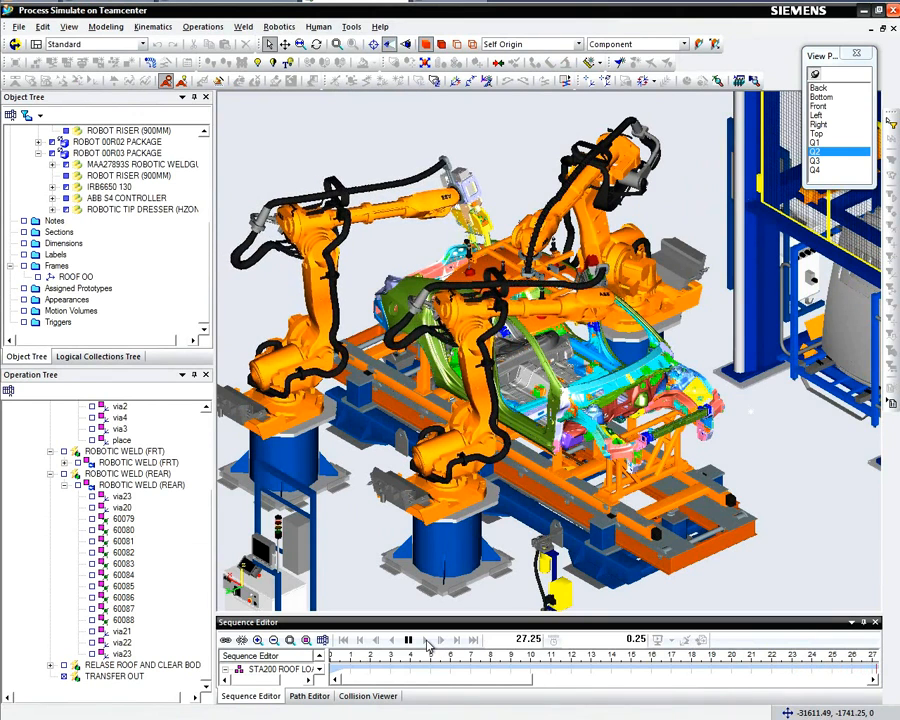
{"action": "left_click", "coordinate": [408, 640]}
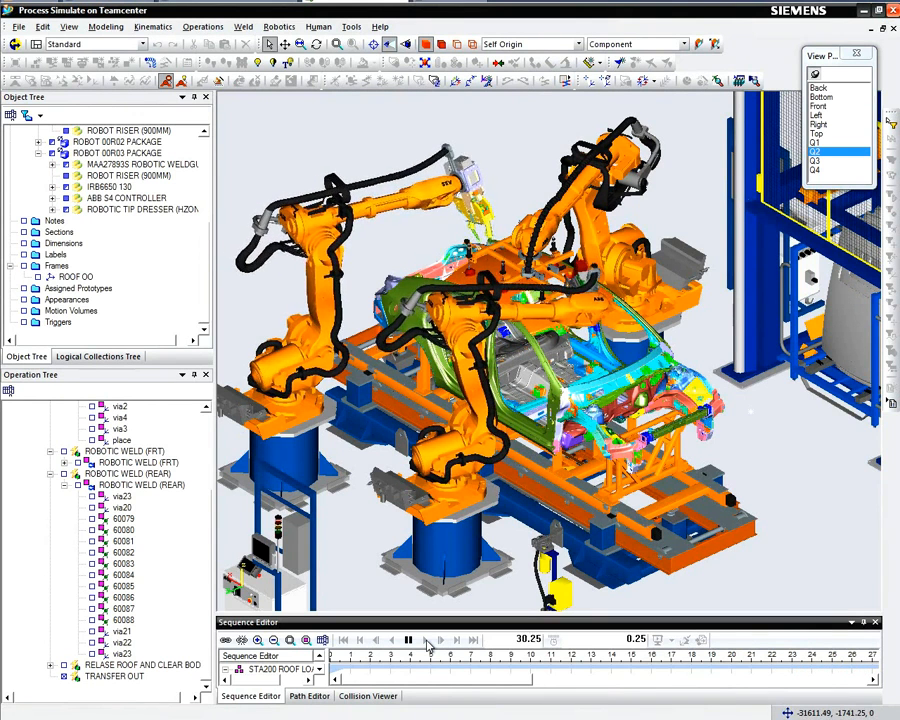